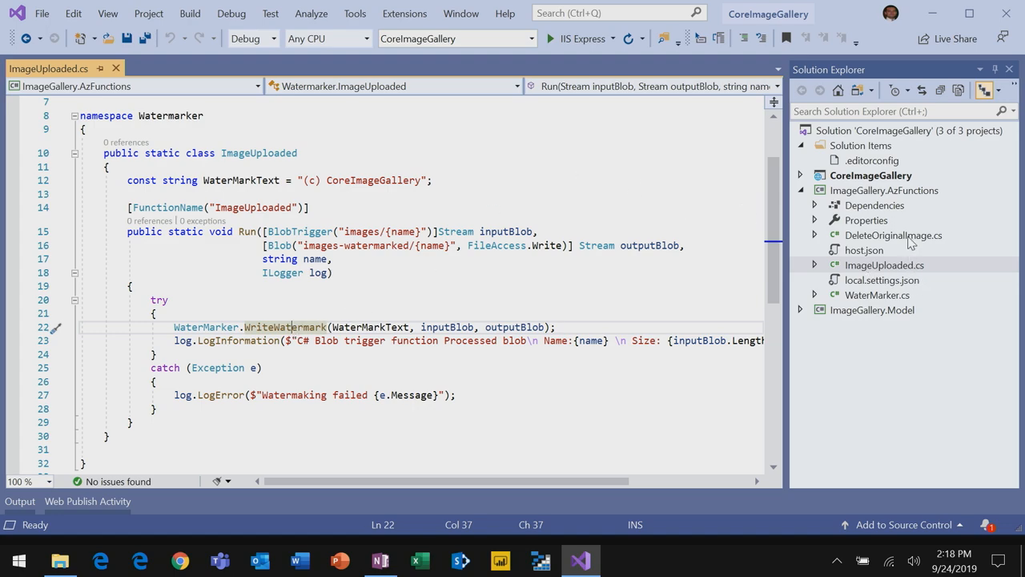
Open DeleteOriginalImage.cs from Solution Explorer to review its blob-triggered Run method.
{"action": "left_click", "coordinate": [894, 234]}
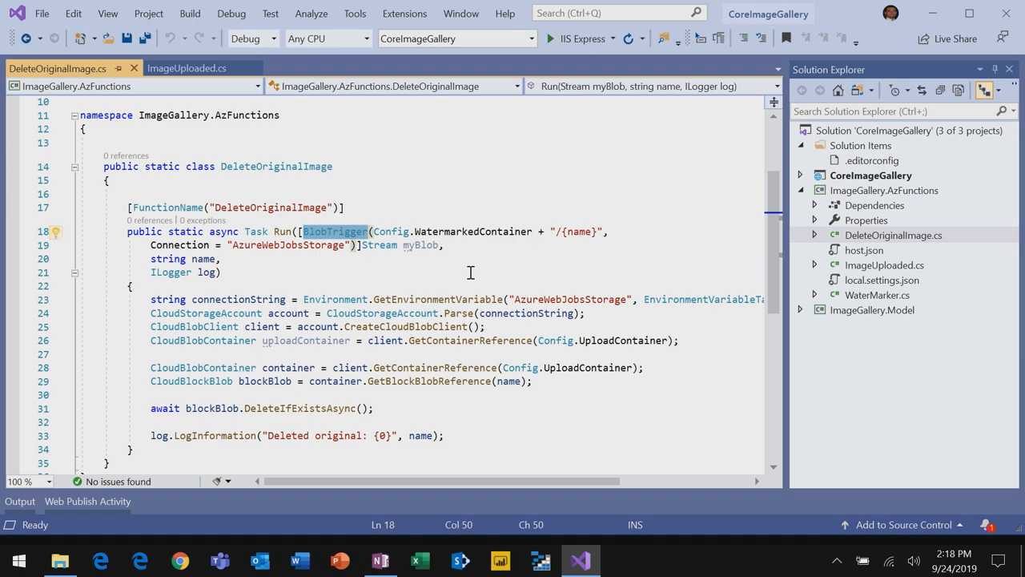
{"action": "mouse_move", "coordinate": [511, 301]}
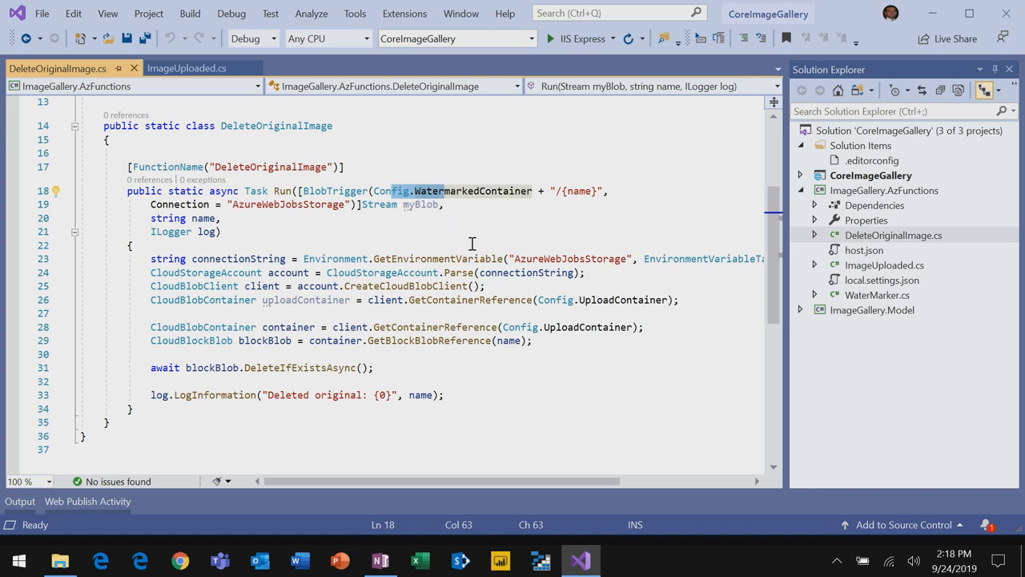
{"action": "mouse_move", "coordinate": [465, 253]}
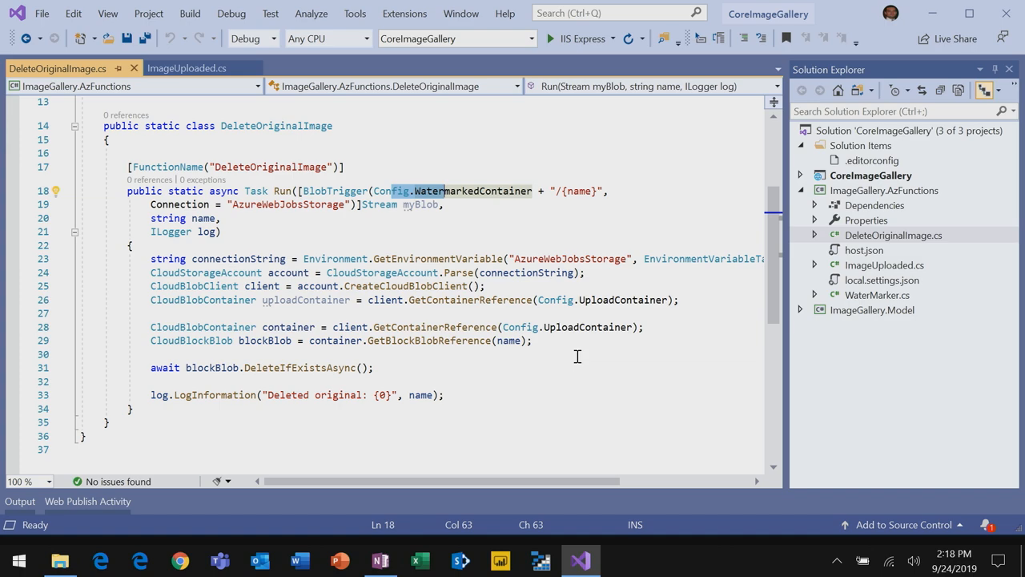
{"action": "mouse_move", "coordinate": [486, 312]}
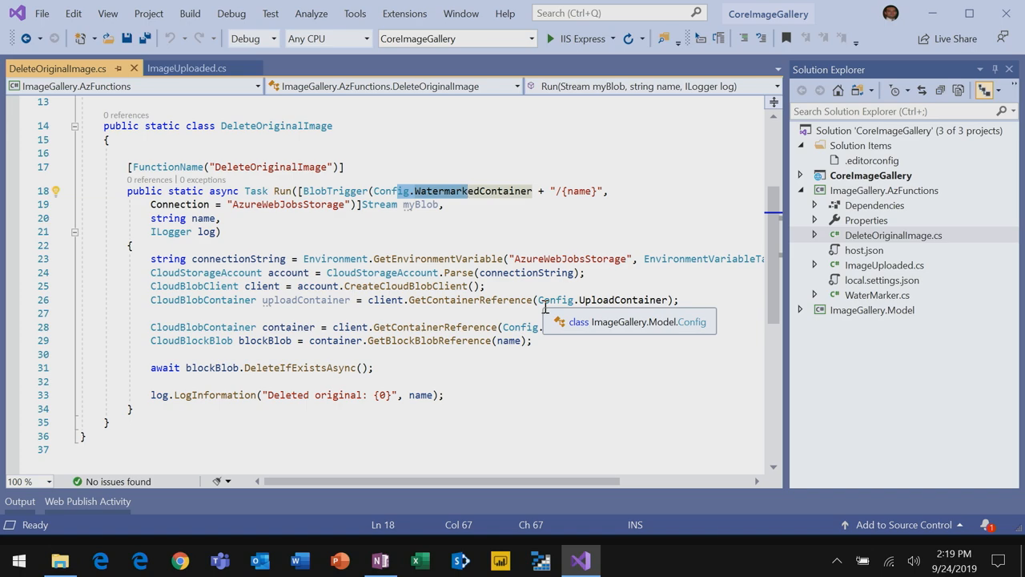
{"action": "mouse_move", "coordinate": [545, 306]}
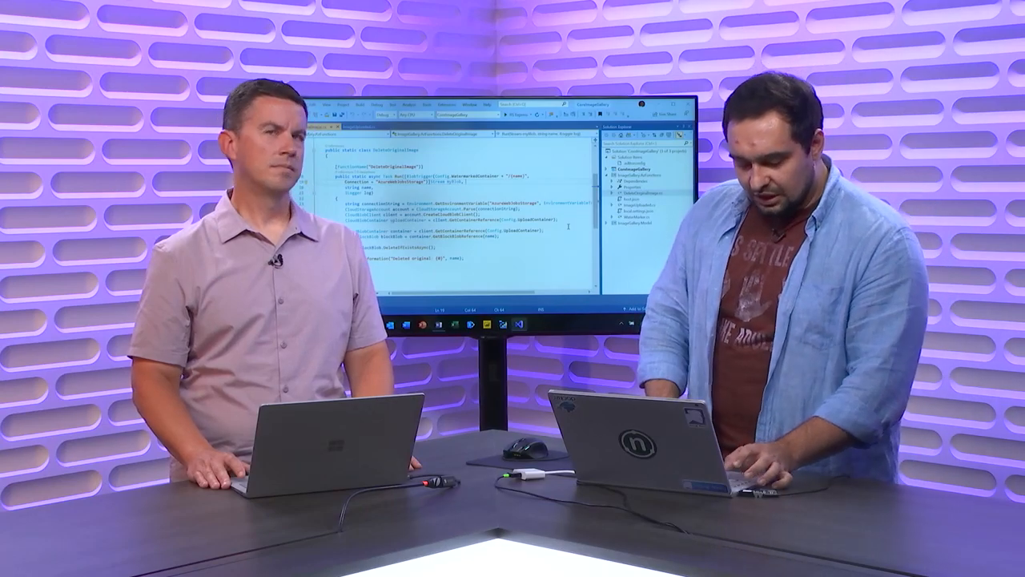
{"action": "type", "text": "azure"}
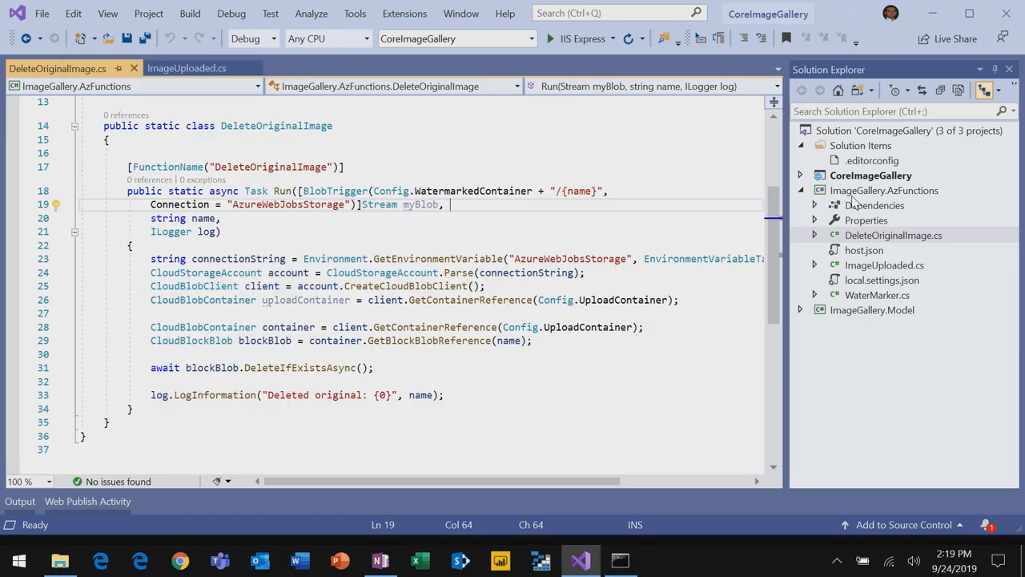
Make ImageGallery.AzFunctions the startup project, show ImageUploaded.cs and start debugging.
{"action": "right_click", "coordinate": [884, 190]}
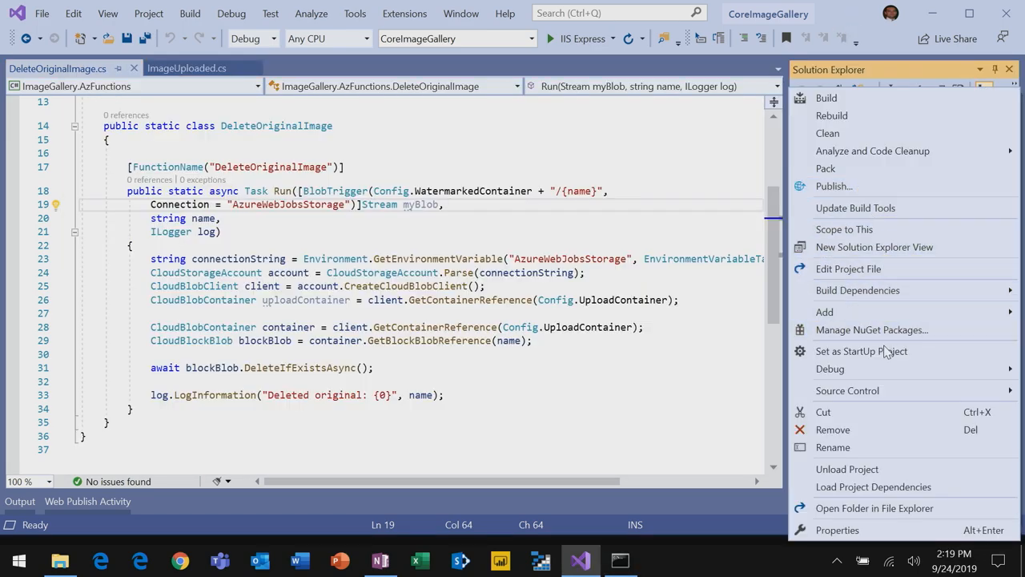
{"action": "left_click", "coordinate": [862, 350]}
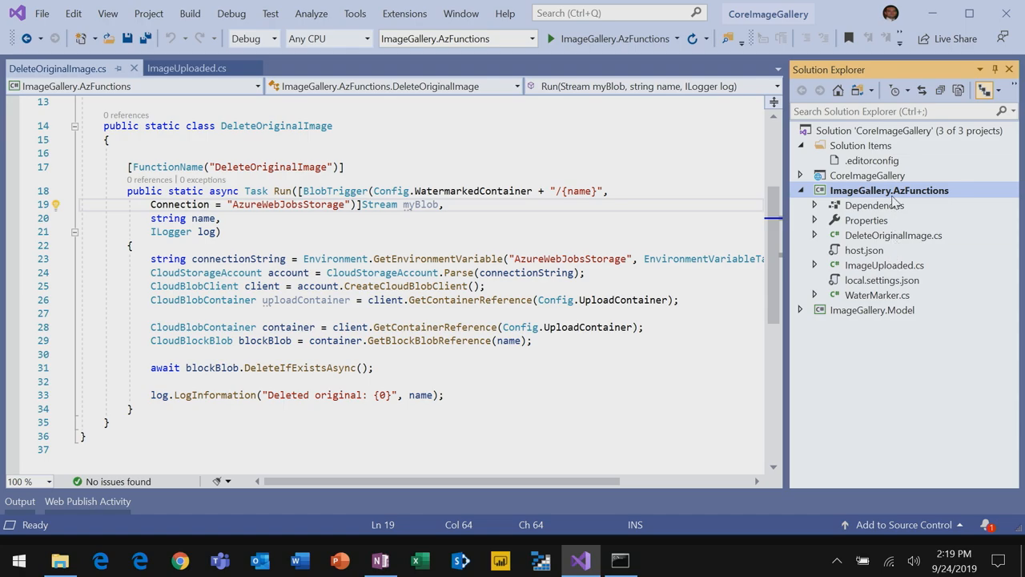
{"action": "left_click", "coordinate": [884, 266]}
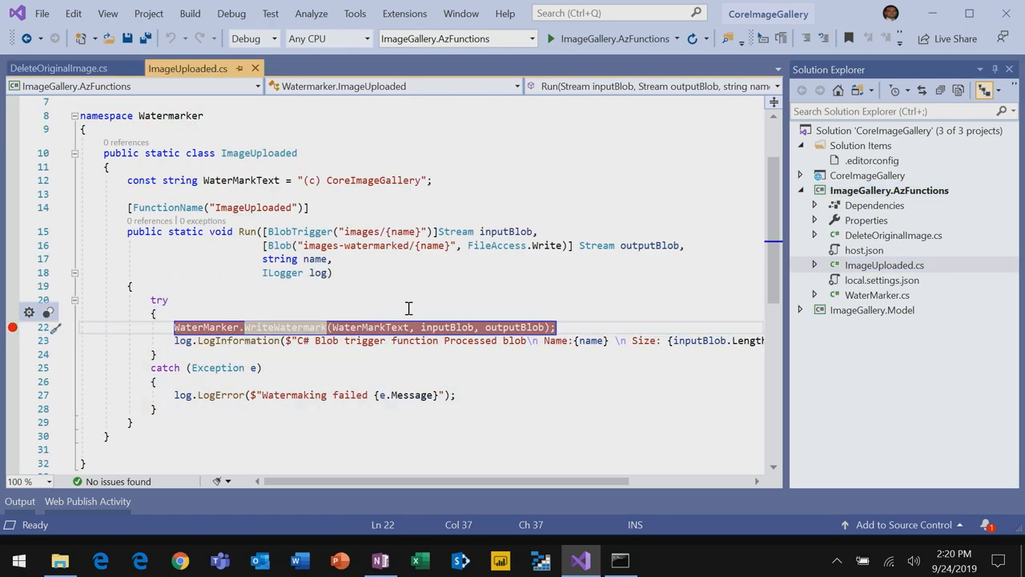
{"action": "left_click", "coordinate": [551, 38]}
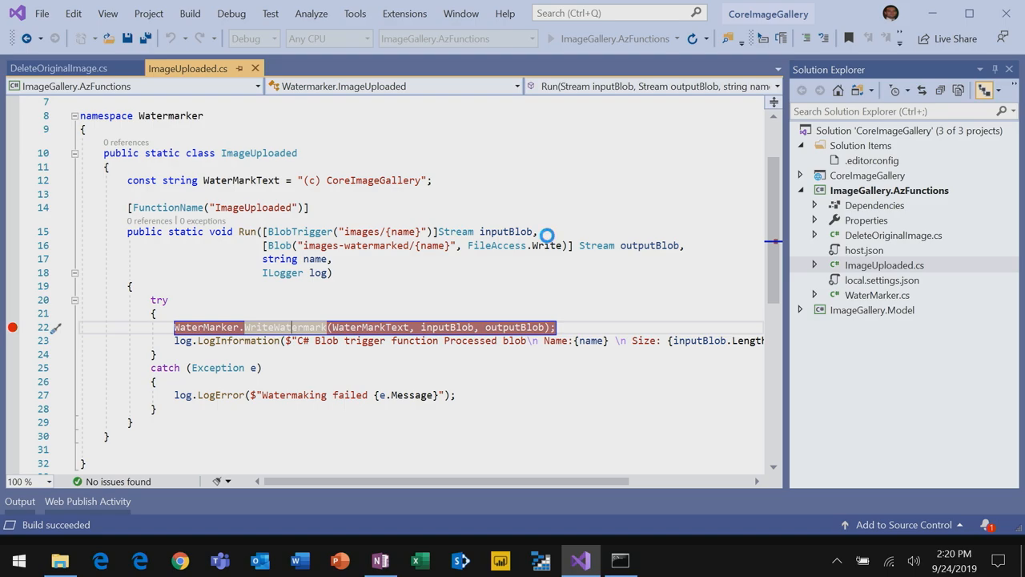
Run the debug session (F5) until the local functions host reports Job host started.
{"action": "key", "text": "F5"}
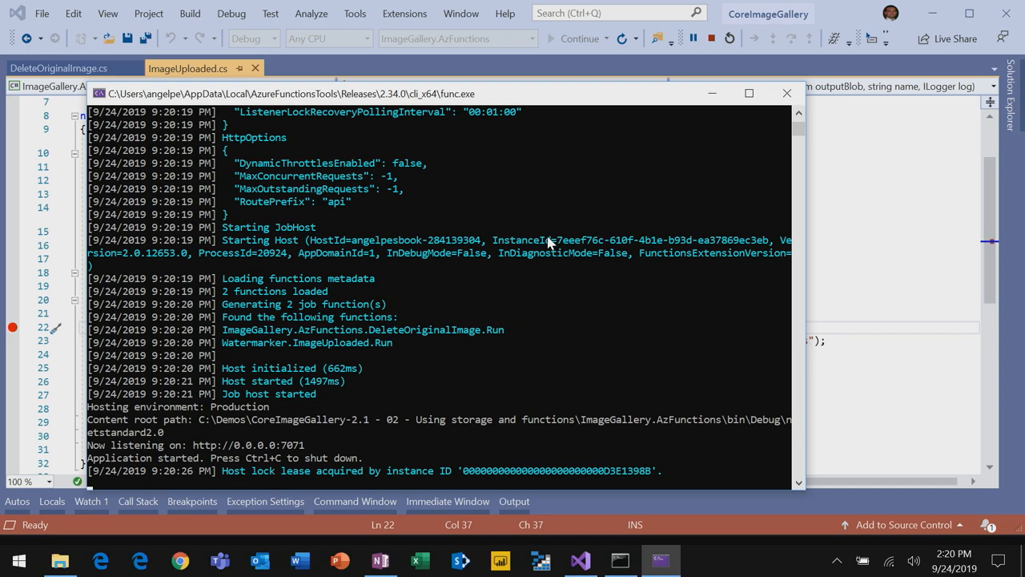
{"action": "mouse_move", "coordinate": [537, 176]}
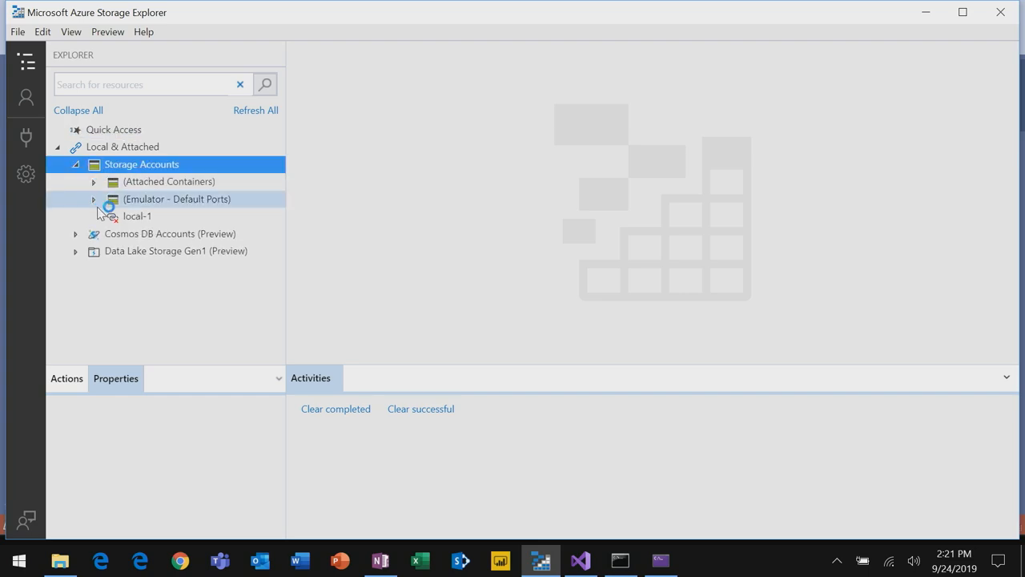
Browse the emulator's images-watermarked and images blob containers, confirming both are empty.
{"action": "left_click", "coordinate": [93, 199]}
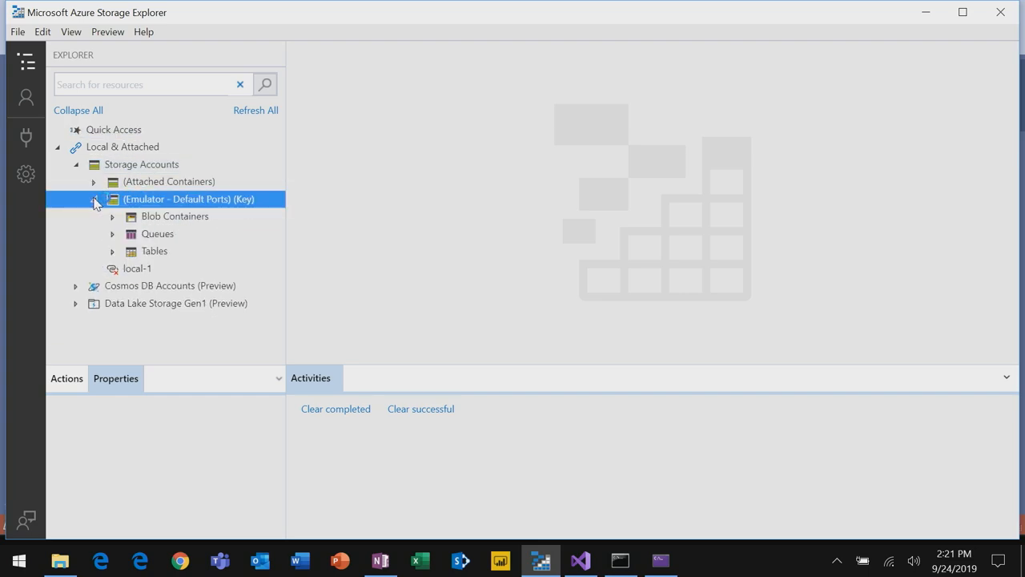
{"action": "left_click", "coordinate": [112, 216]}
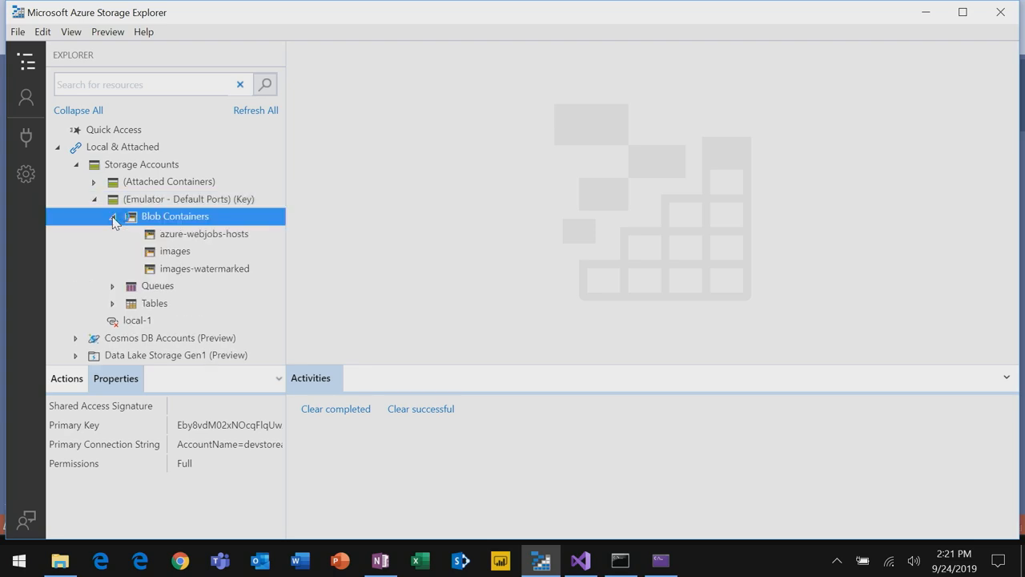
{"action": "left_click", "coordinate": [175, 250]}
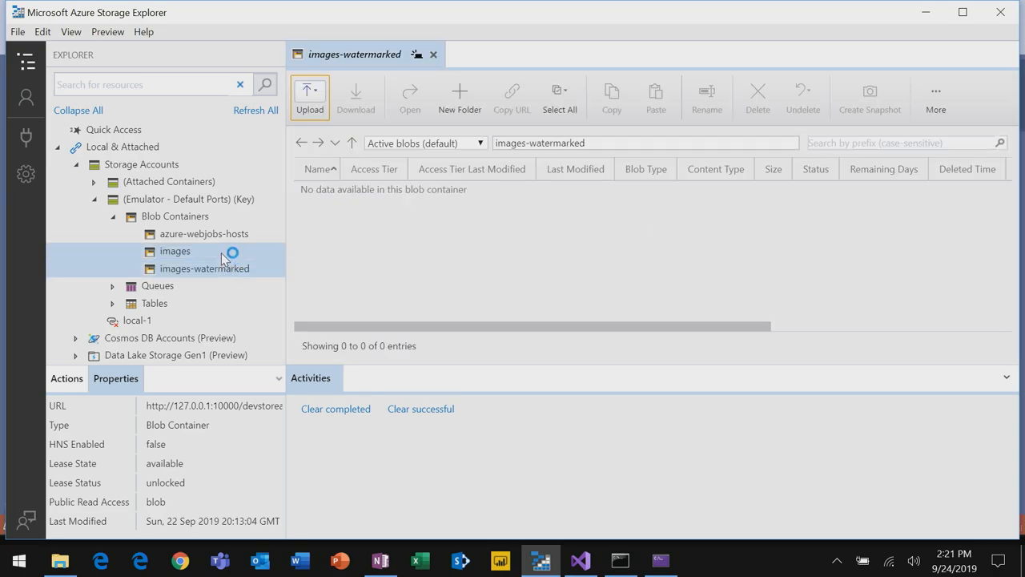
{"action": "left_click", "coordinate": [174, 250]}
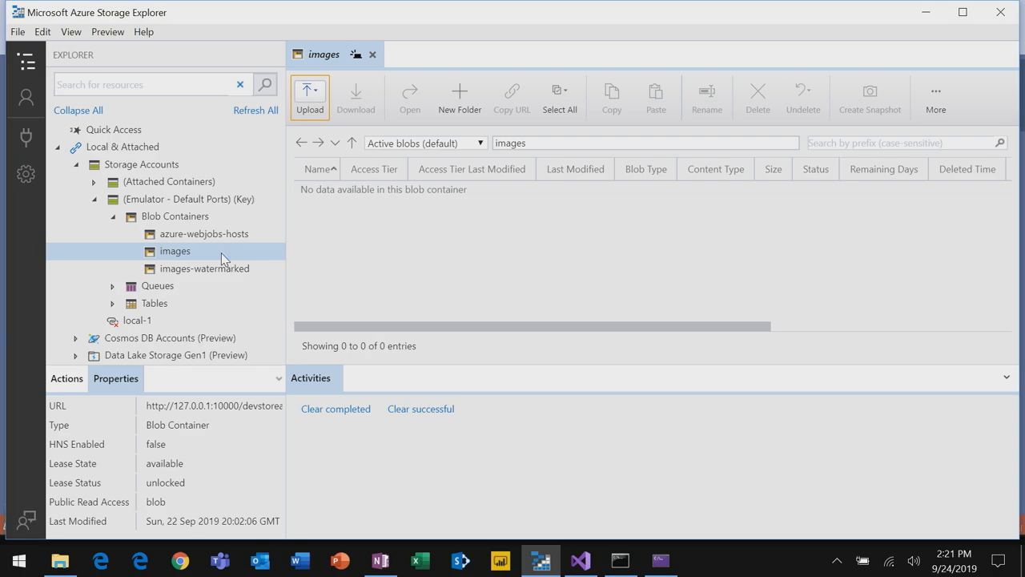
{"action": "left_click", "coordinate": [660, 561]}
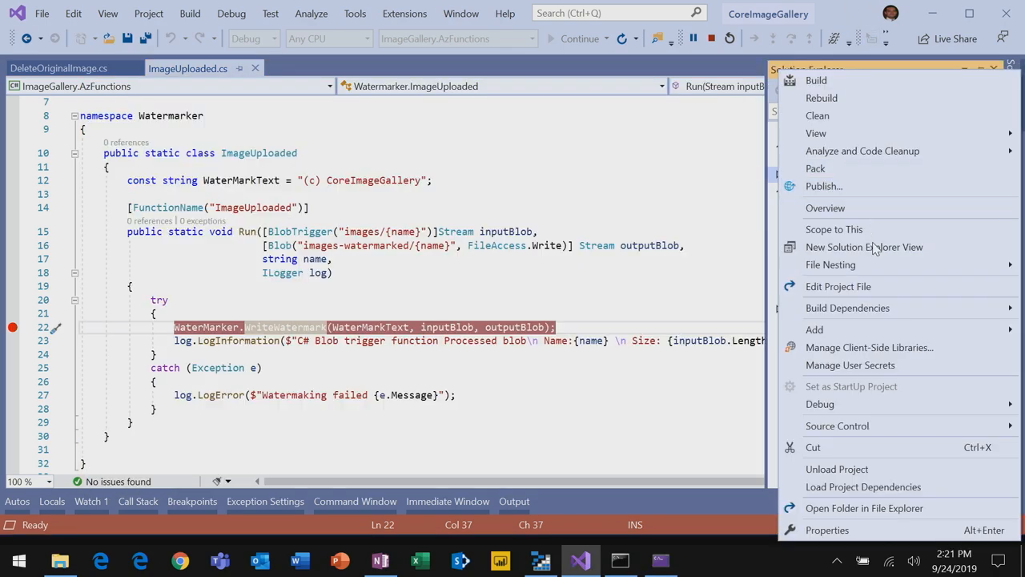
{"action": "mouse_move", "coordinate": [821, 403]}
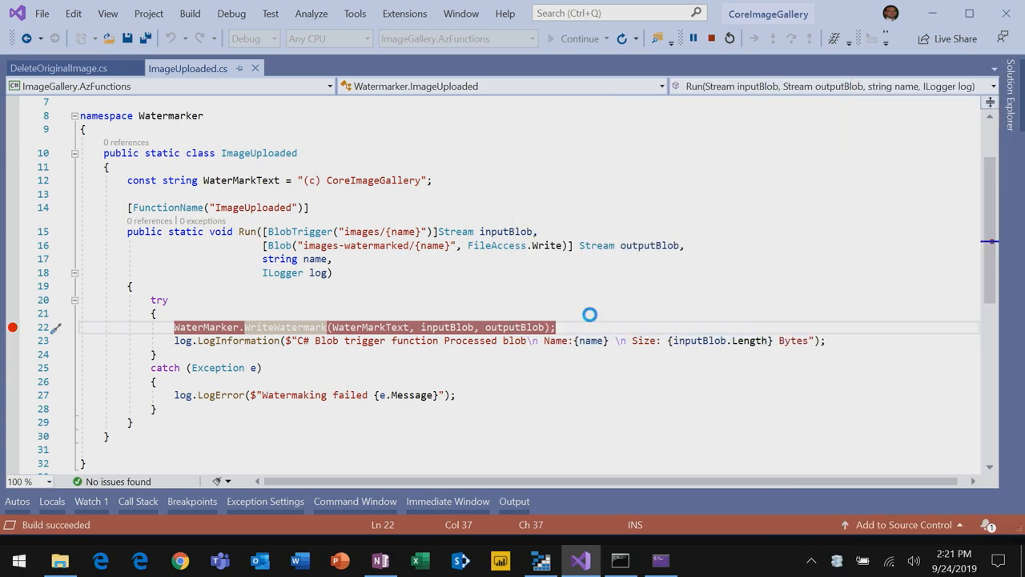
Start a new debugging instance of the CoreImageGallery web app alongside the functions host.
{"action": "left_click", "coordinate": [139, 561]}
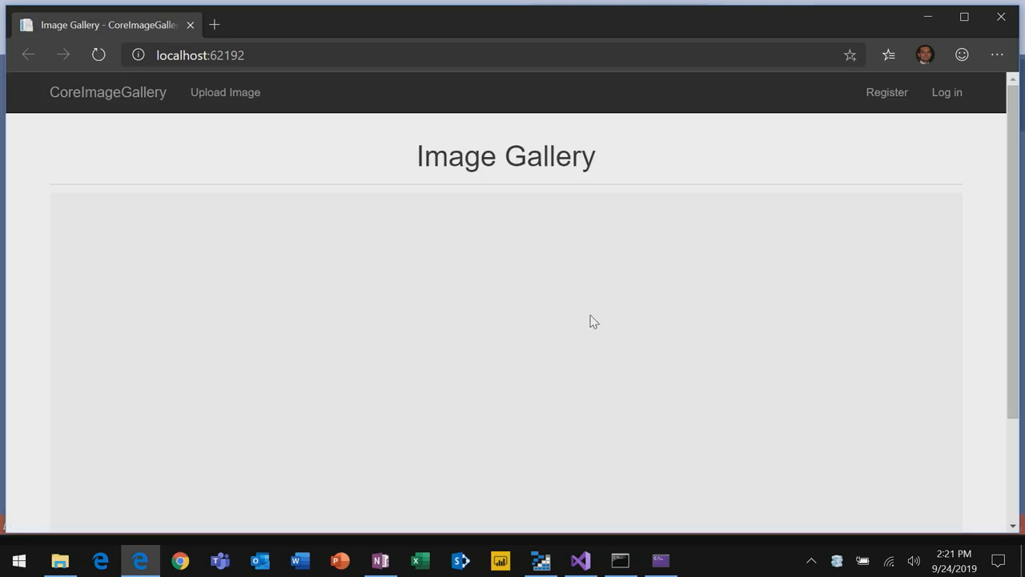
{"action": "mouse_move", "coordinate": [947, 91]}
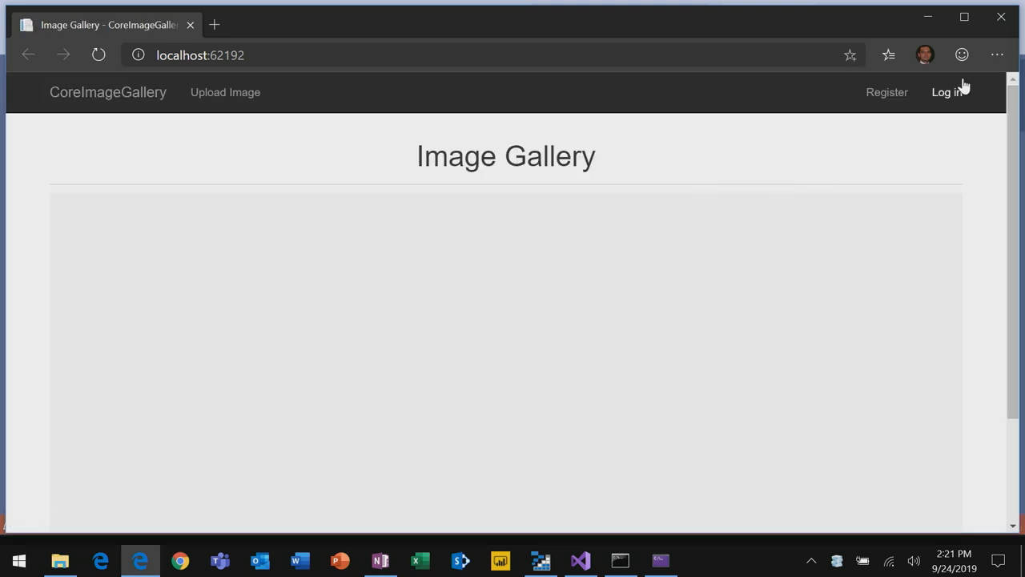
{"action": "left_click", "coordinate": [947, 91]}
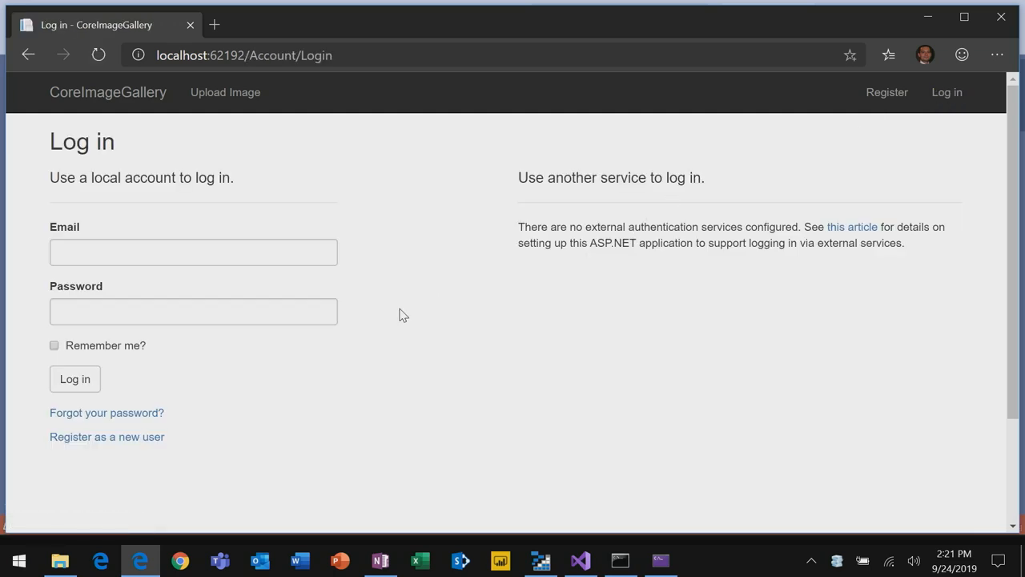
{"action": "type", "text": "demo@demo.com"}
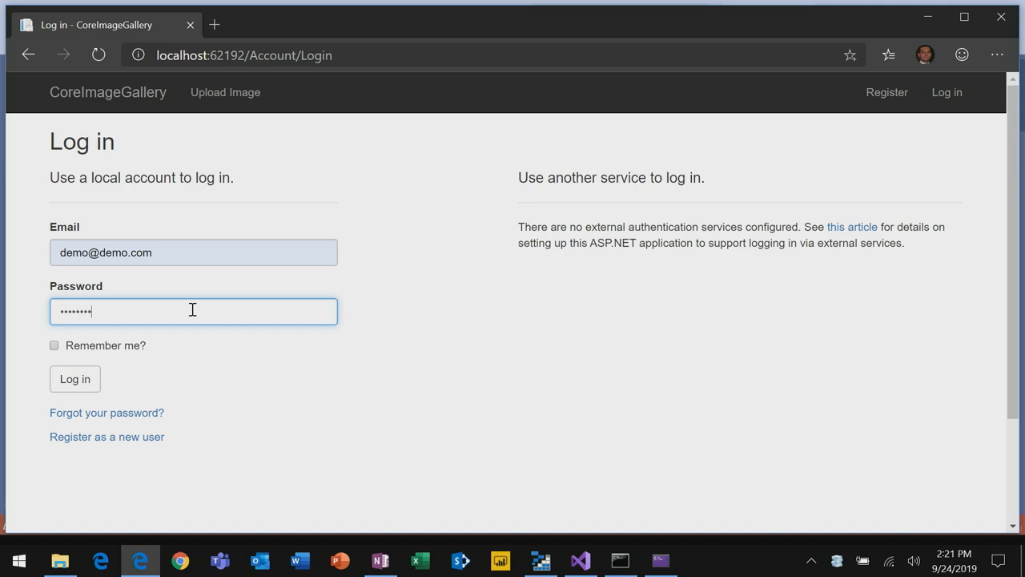
{"action": "left_click", "coordinate": [73, 379]}
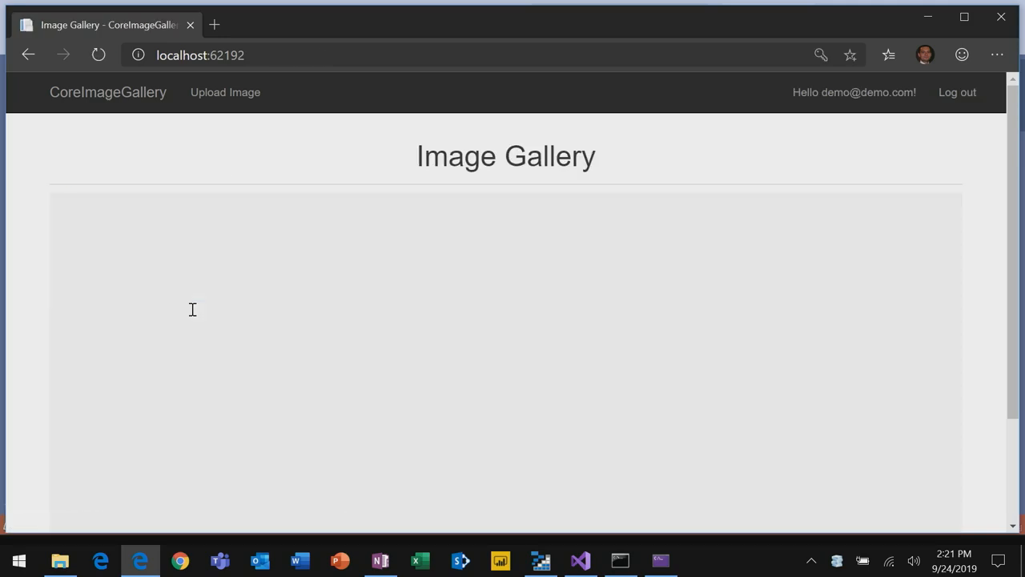
{"action": "mouse_move", "coordinate": [336, 136]}
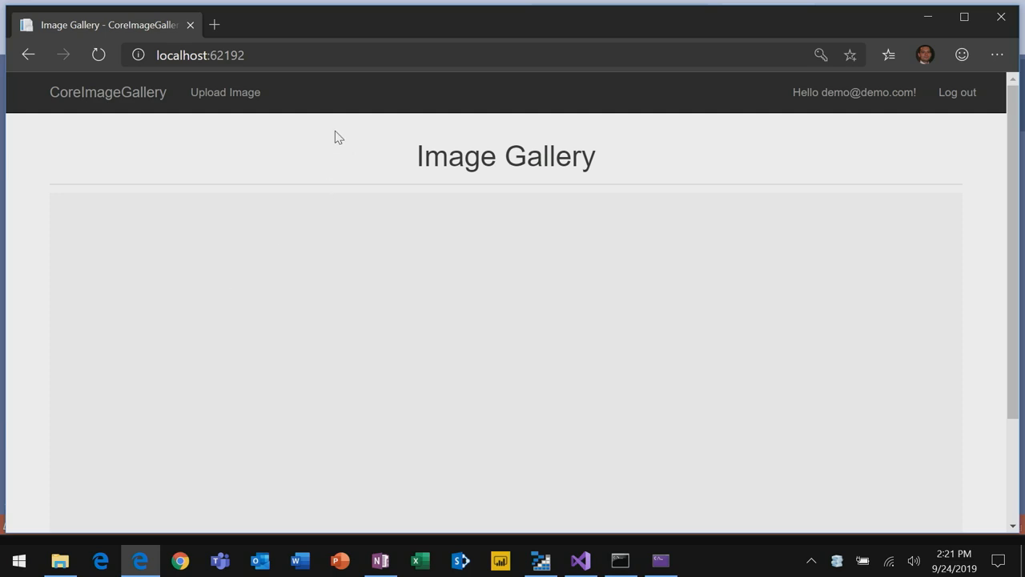
Upload Landscape.jpg from the Demos Photos folder, triggering the ImageUploaded breakpoint.
{"action": "left_click", "coordinate": [224, 91]}
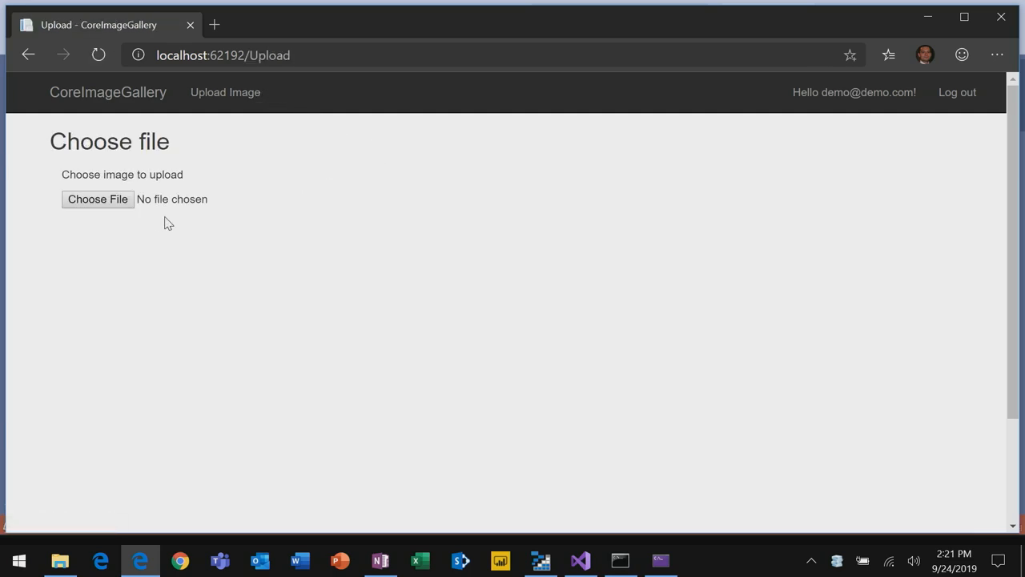
{"action": "left_click", "coordinate": [96, 199]}
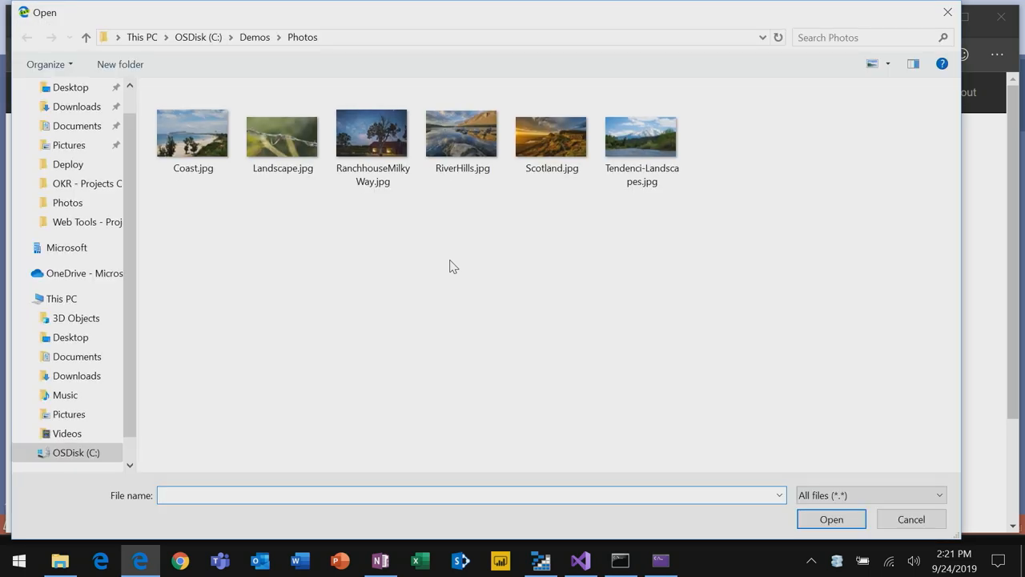
{"action": "left_click", "coordinate": [830, 519]}
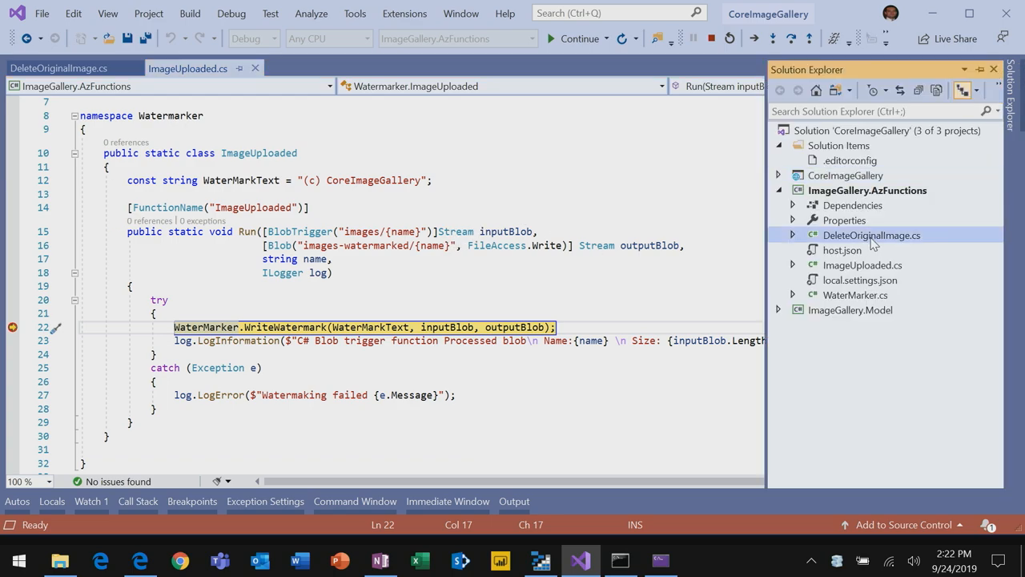
Review DeleteOriginalImage and ImageUploaded code, then continue past the watermark breakpoint.
{"action": "left_click", "coordinate": [871, 234]}
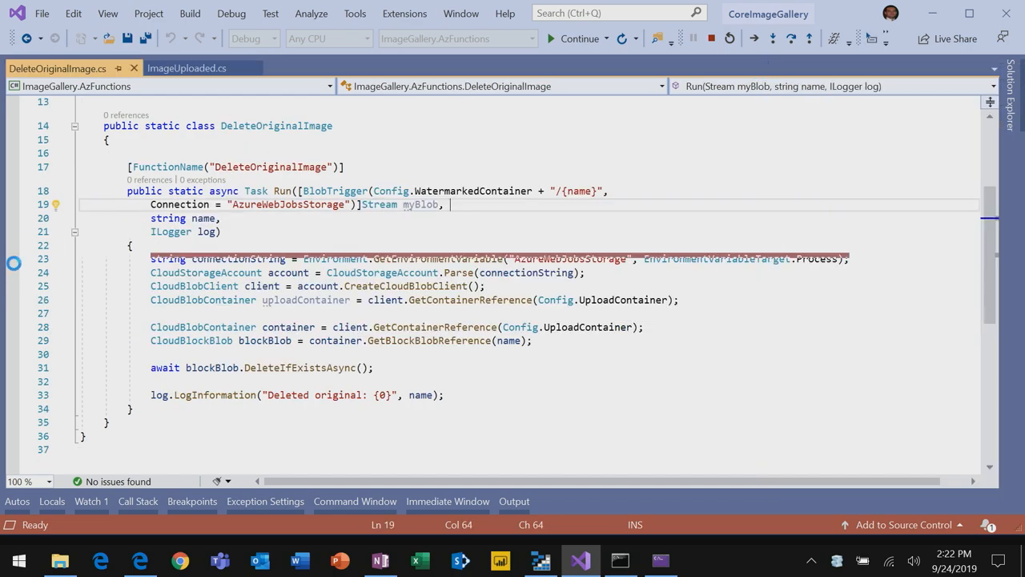
{"action": "left_click", "coordinate": [186, 67]}
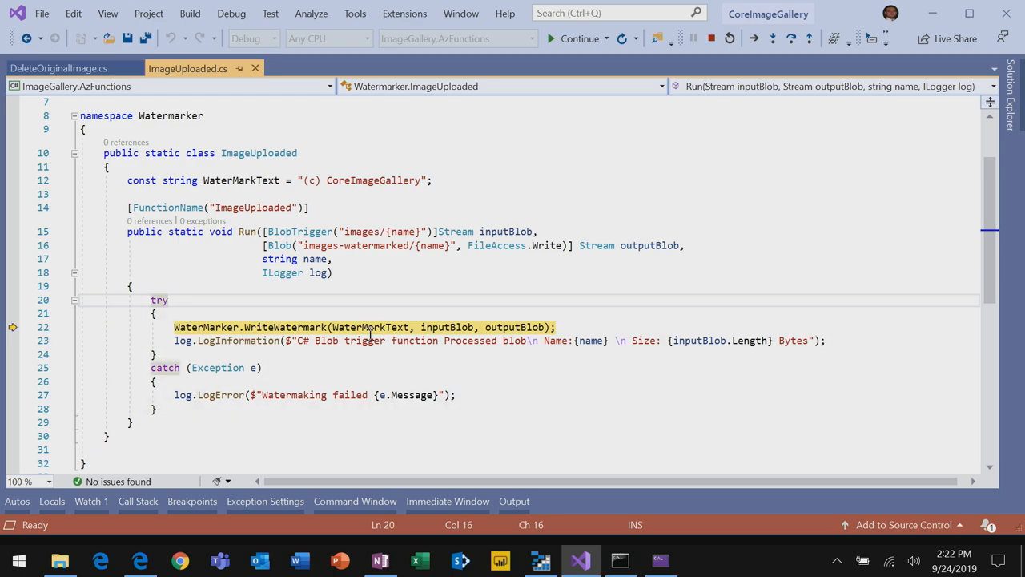
{"action": "left_click", "coordinate": [140, 561]}
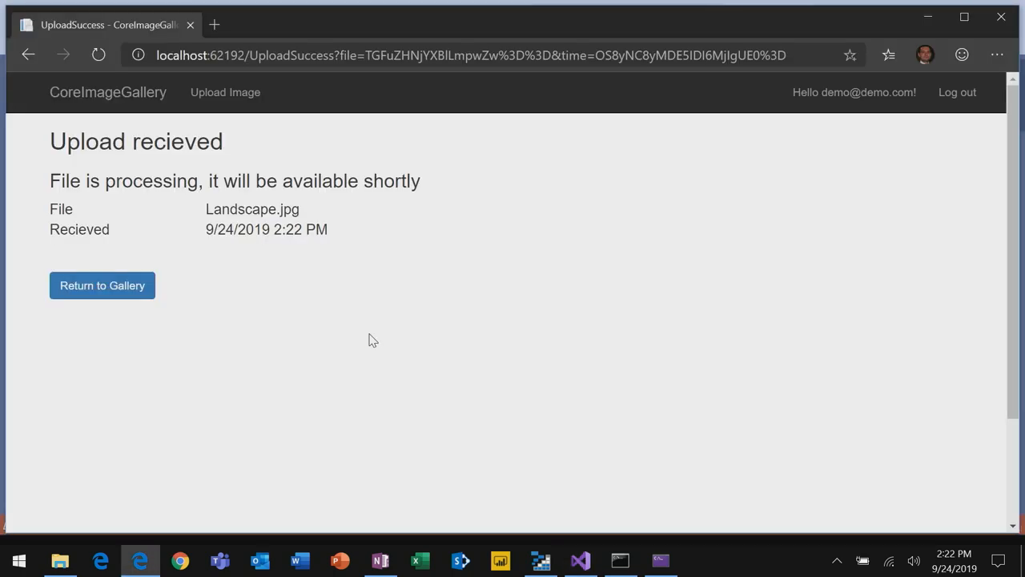
{"action": "left_click", "coordinate": [137, 561]}
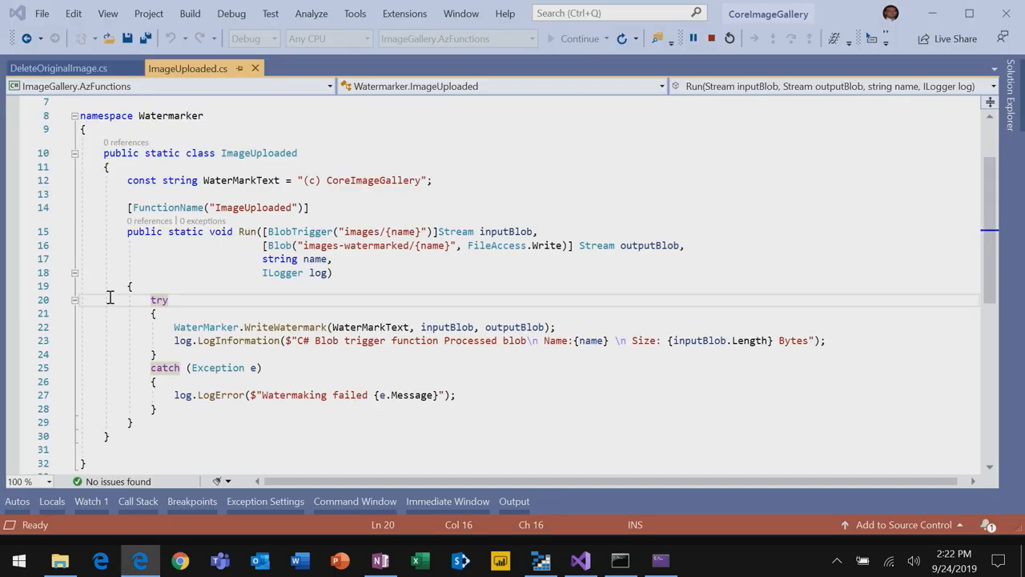
Continue past the DeleteOriginalImage breakpoint and return to the image gallery in the browser.
{"action": "left_click", "coordinate": [58, 67]}
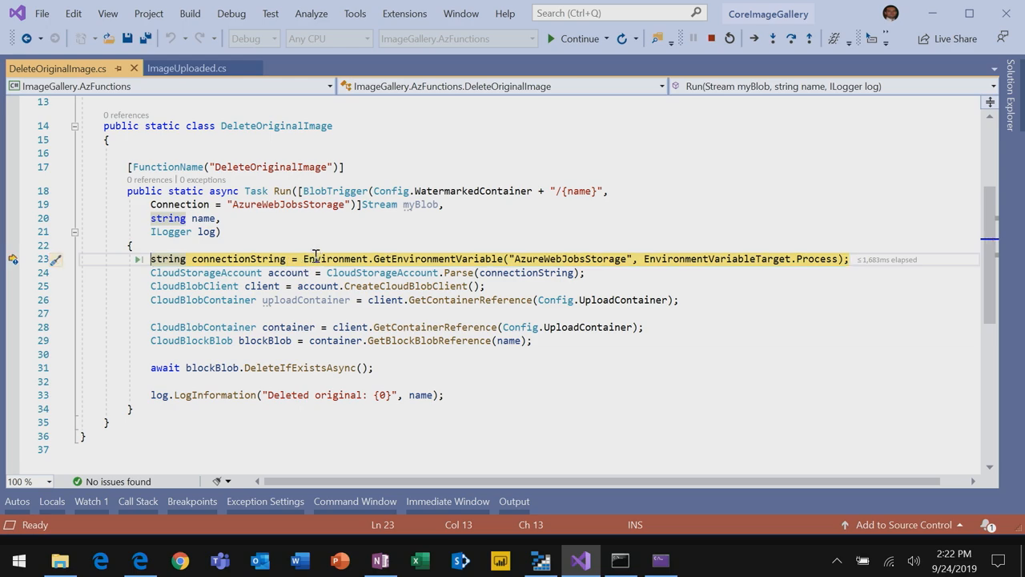
{"action": "left_click", "coordinate": [139, 561]}
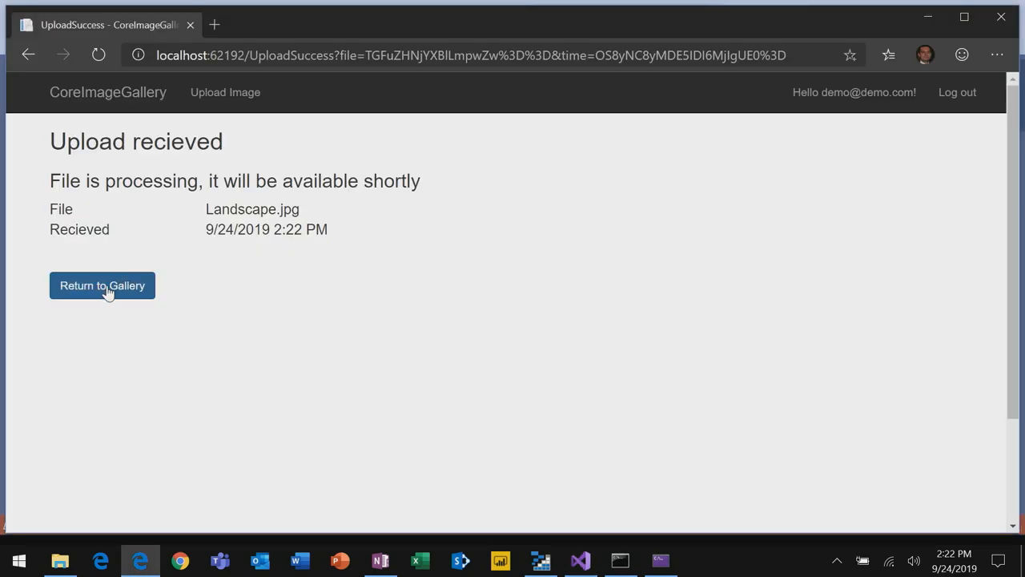
{"action": "left_click", "coordinate": [103, 285]}
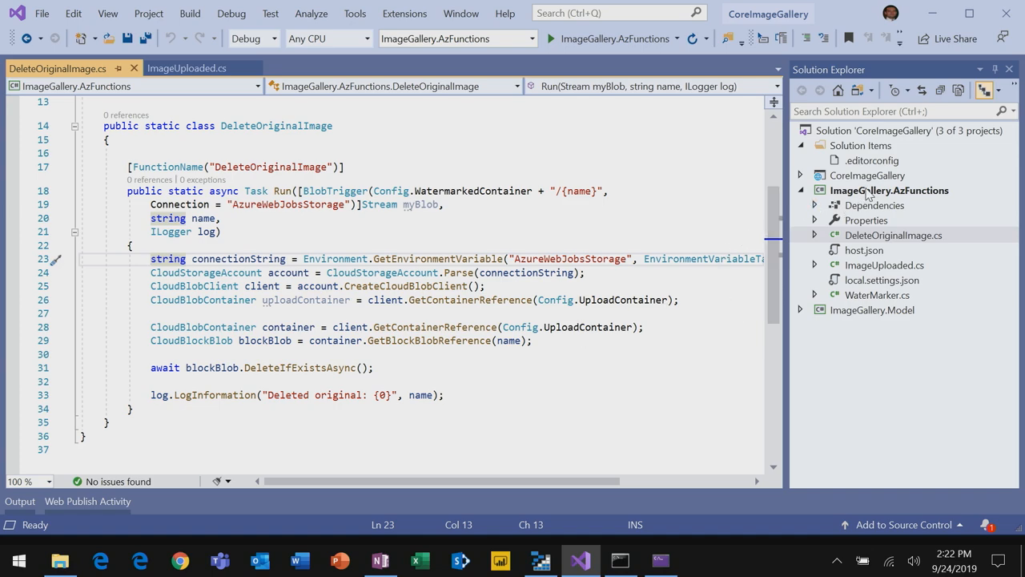
Start a new publish profile for ImageGallery.AzFunctions targeting an existing Consumption Plan function app.
{"action": "right_click", "coordinate": [889, 189]}
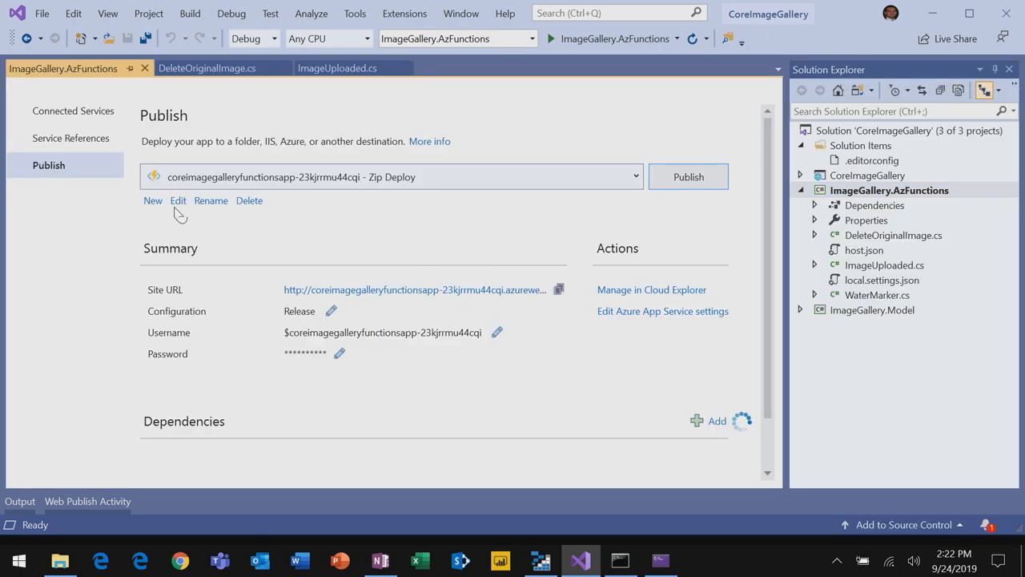
{"action": "left_click", "coordinate": [152, 200]}
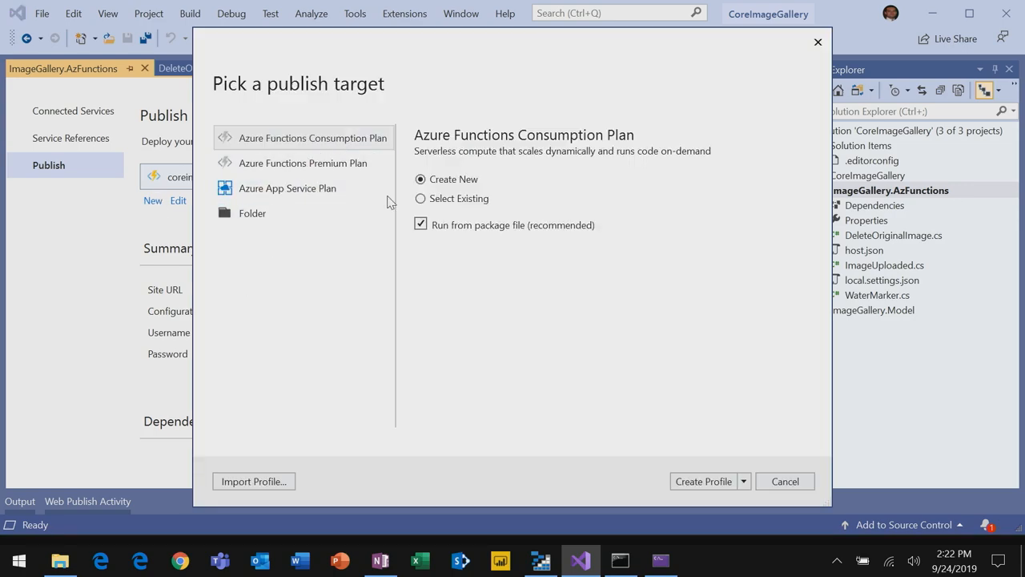
{"action": "left_click", "coordinate": [419, 199]}
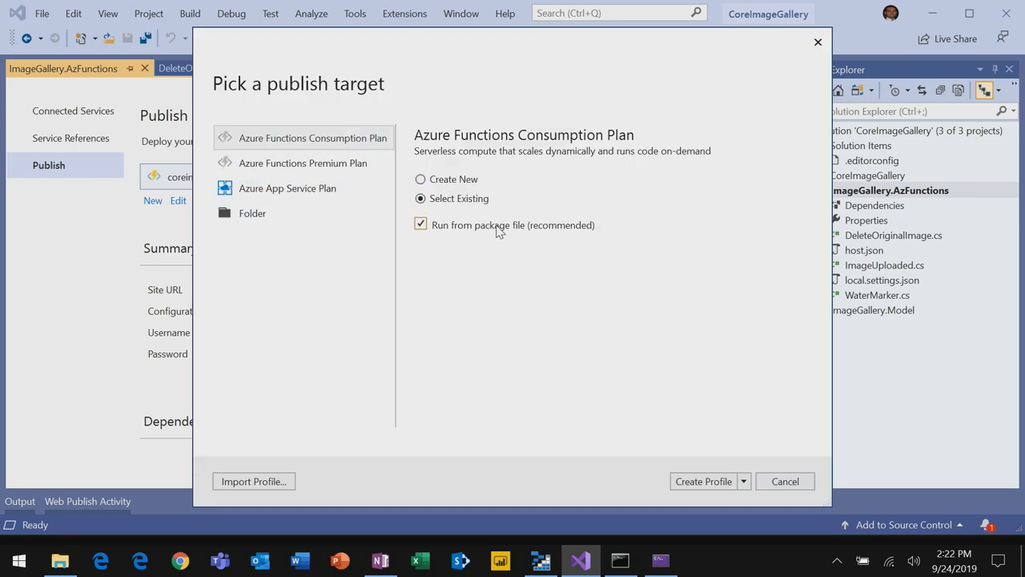